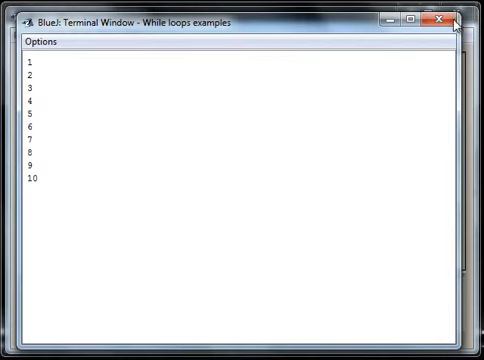
mouse_move(444, 20)
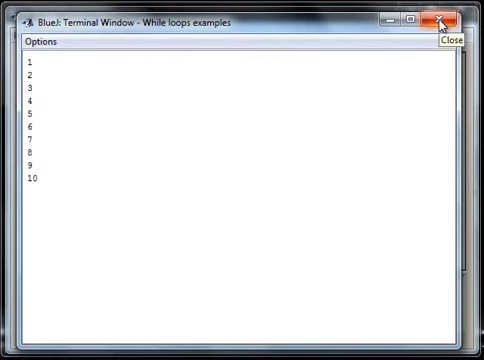
- Close the terminal showing 1 to 10 and return to the WhileLoopsExamples editor
click(428, 20)
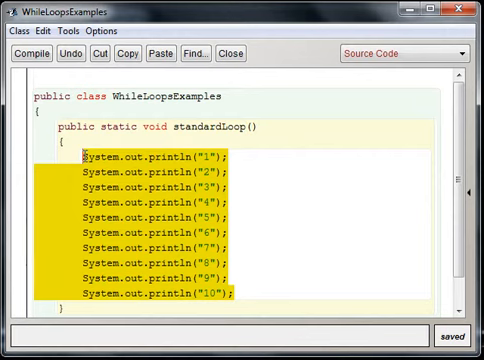
- Declare int count = 1 and begin a while (count <= 10) loop block
text(Int c)
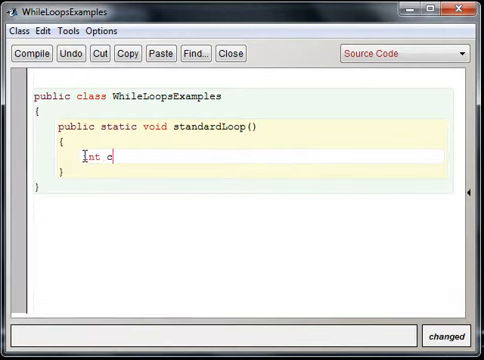
text(ount =)
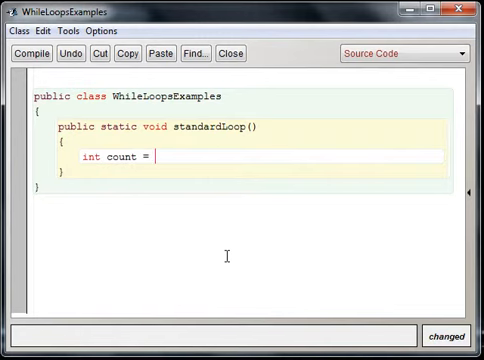
text(1;)
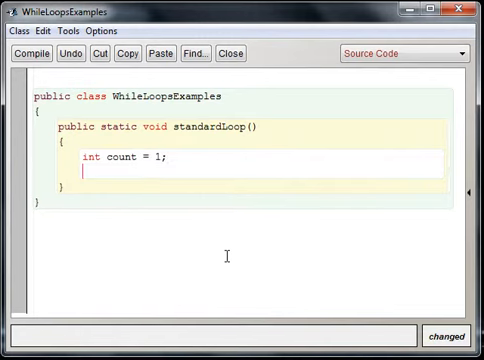
text(while ()
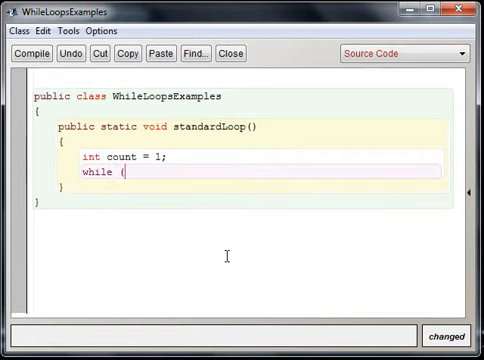
text(count)
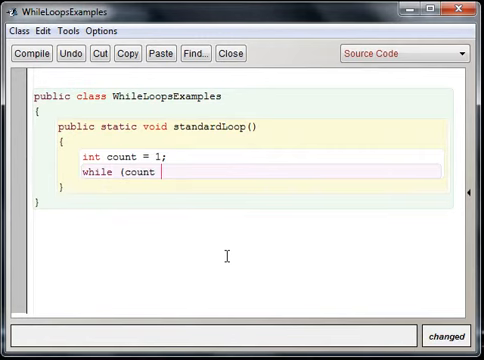
text(<)
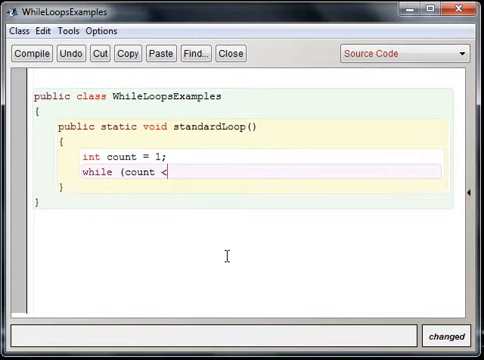
text(= 1)
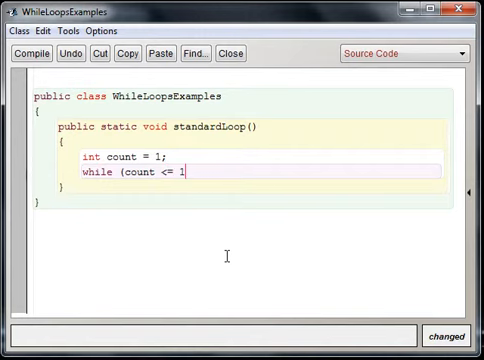
text(0))
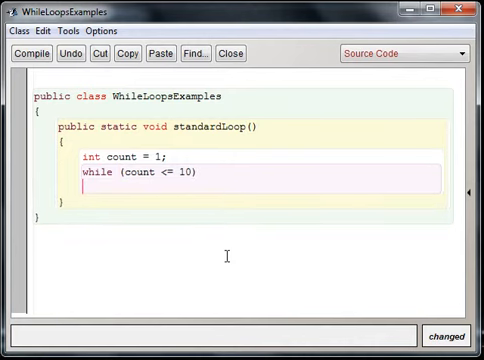
text({)
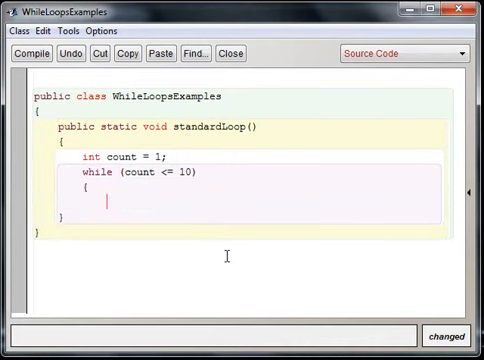
- Fill the loop body with System.out.println(count) and count++, then compile the class
text(System)
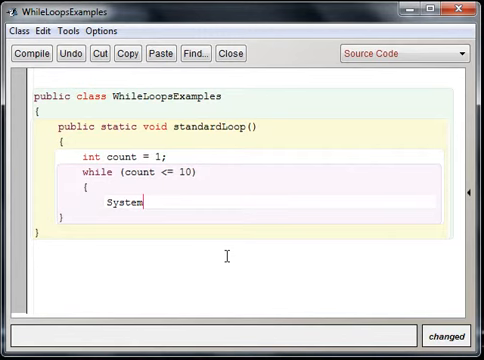
text(.out.pri)
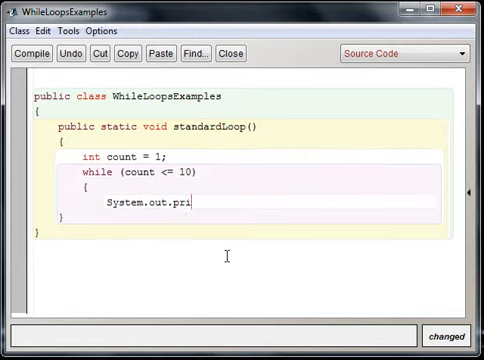
text(ntln()
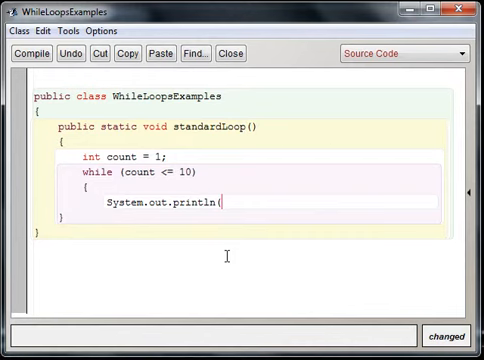
text(count)
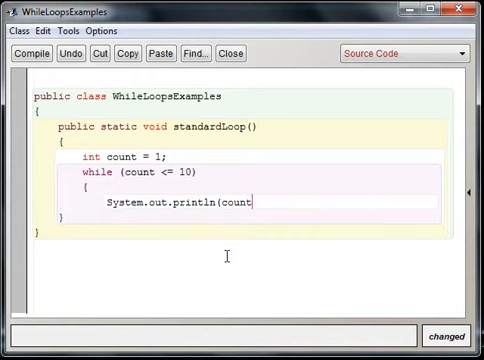
text())
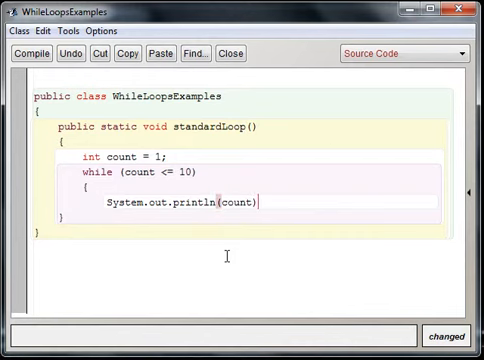
text(;)
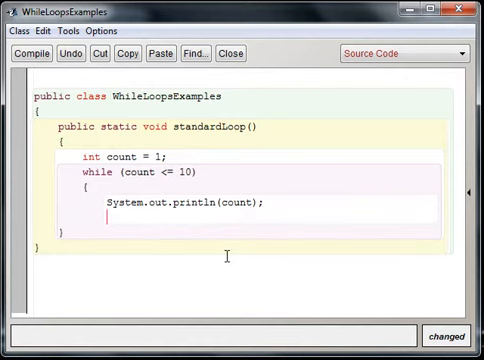
text(count)
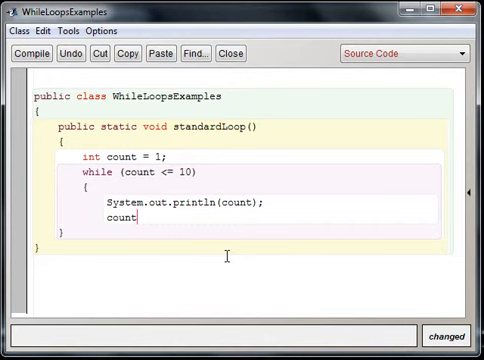
text(++;)
text(})
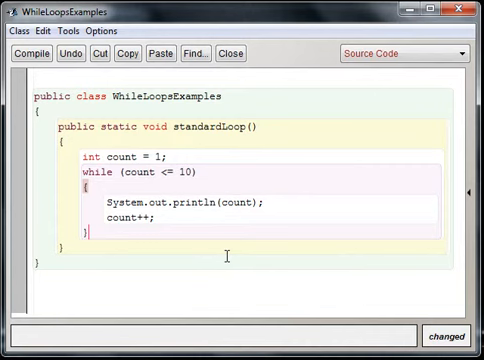
click(32, 54)
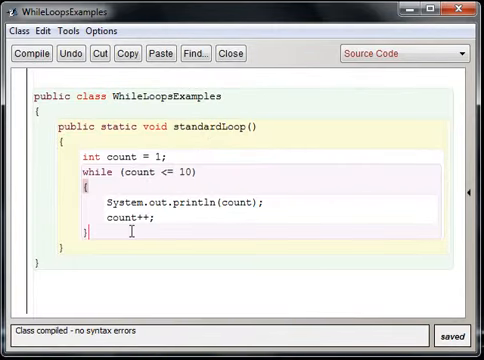
mouse_move(208, 180)
text(0)
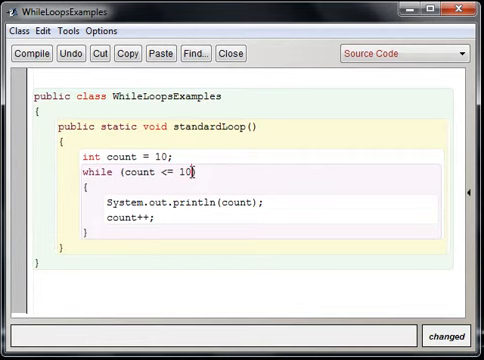
- Rewrite the loop to count down from 10 while count >= 1, compile it and select the class
key(BackSpace)
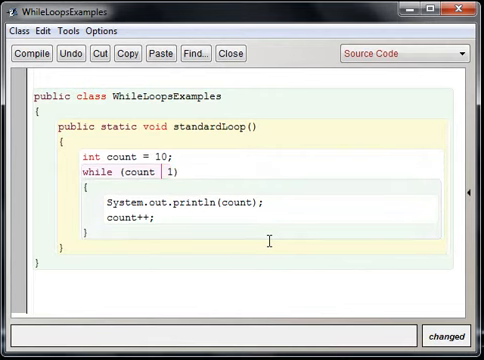
text(>=)
click(132, 218)
text(--)
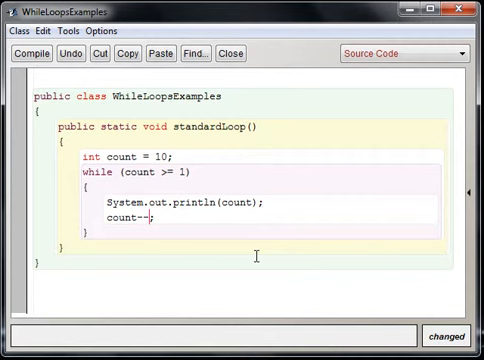
click(32, 54)
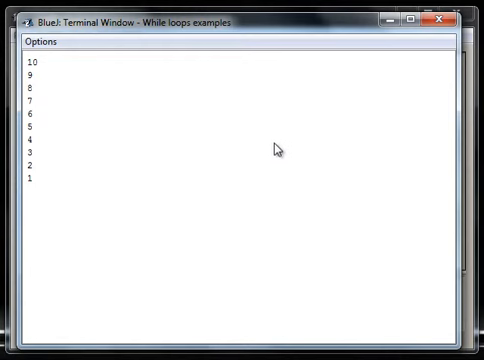
mouse_move(176, 198)
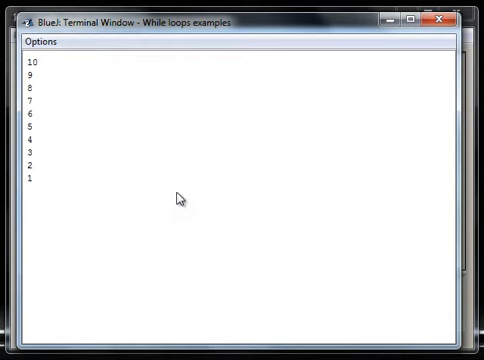
mouse_move(444, 18)
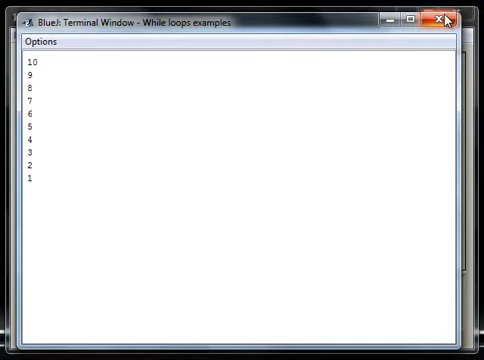
click(446, 16)
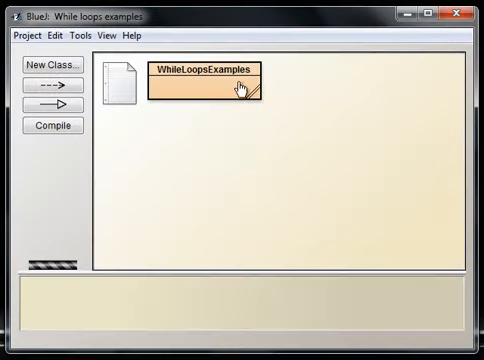
- Reopen the WhileLoopsExamples source and edit the count update statement inside the loop
double_click(212, 82)
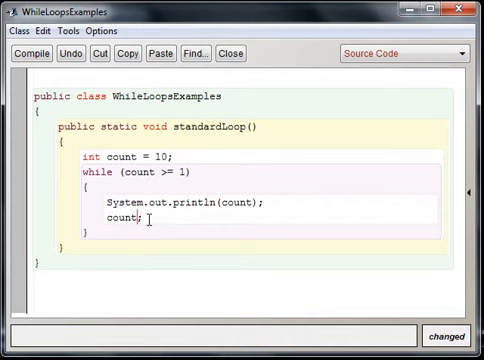
text(++)
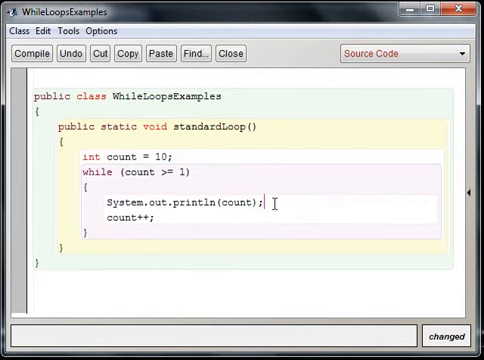
click(30, 54)
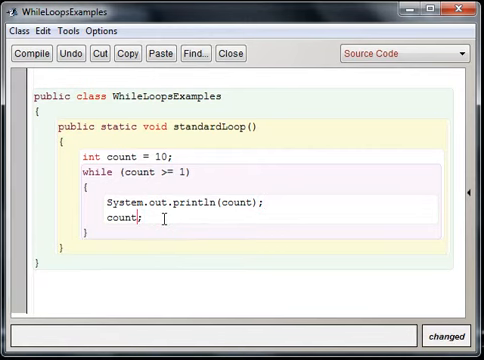
- Make the update count-- with condition count > 1, compile, run standardLoop() and close the terminal
text(--)
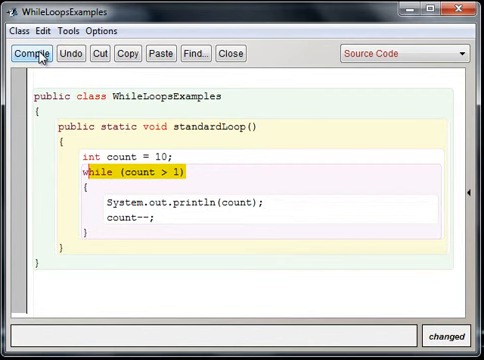
click(32, 54)
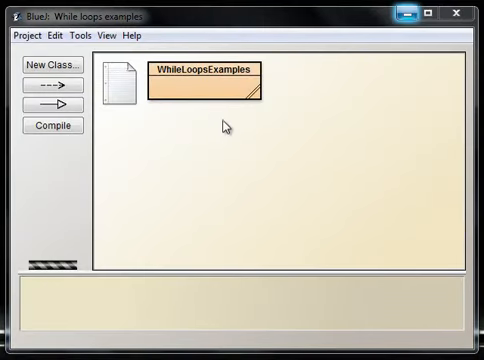
mouse_move(180, 164)
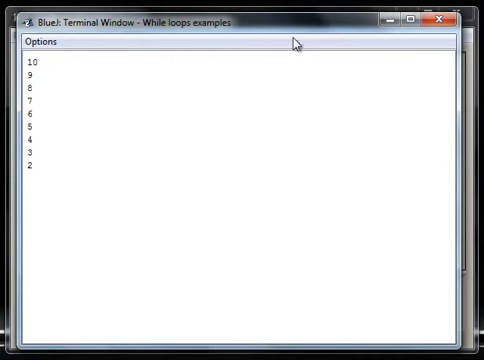
double_click(30, 162)
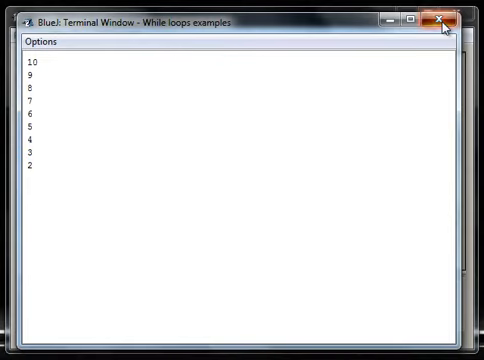
click(442, 20)
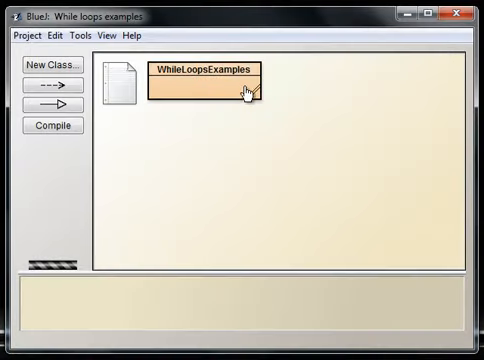
- Adjust the loop condition so it counts 10 down to 1, compile, run standardLoop() and reopen the source
double_click(204, 84)
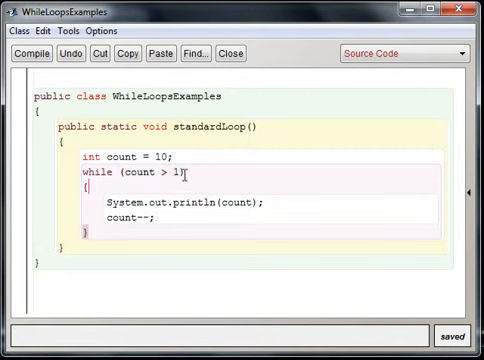
text(=)
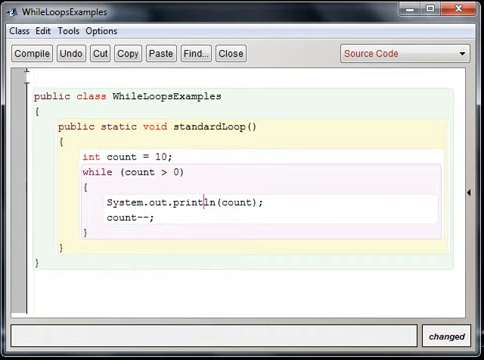
click(24, 54)
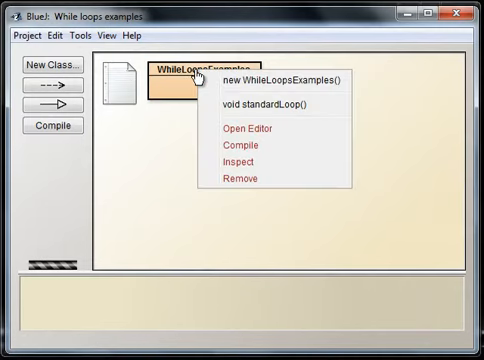
click(252, 104)
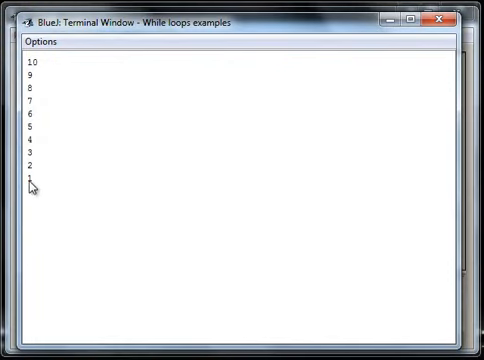
mouse_move(404, 40)
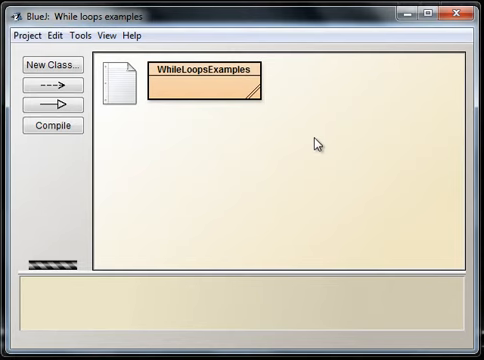
mouse_move(190, 90)
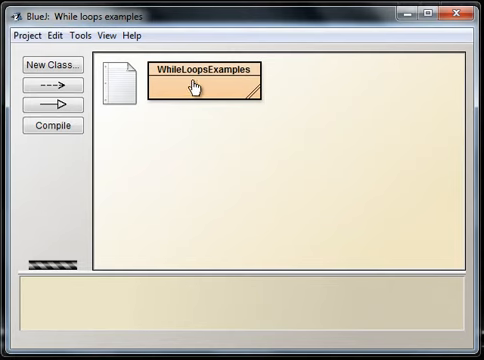
double_click(204, 84)
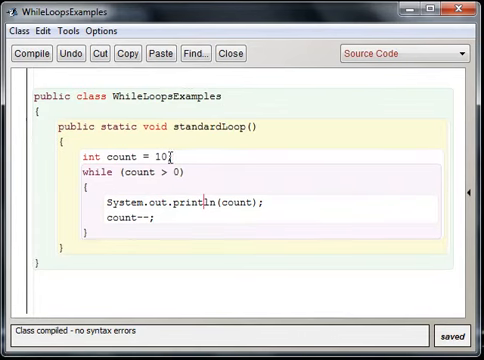
text(;)
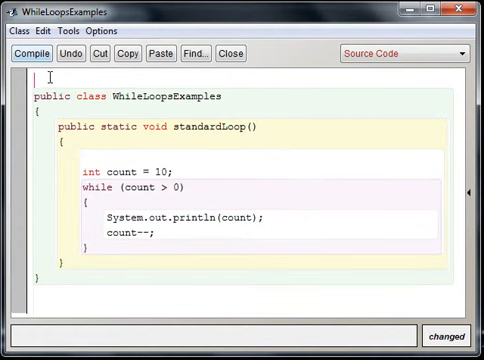
- Import java.util.Scanner and declare Scanner keyboard = new Scanner(System.in)
text(import)
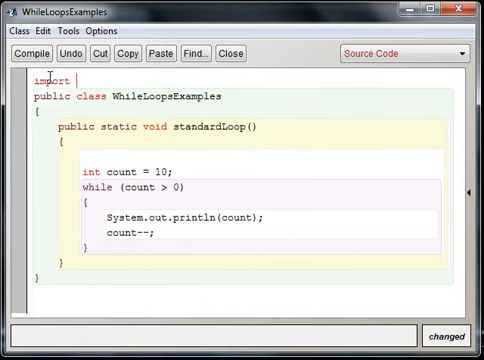
text(java.util.Scanner;)
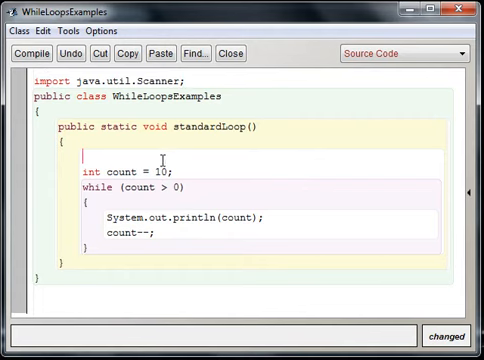
text(Scan)
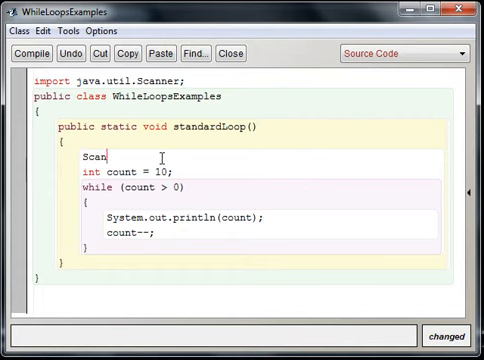
text(ner ke)
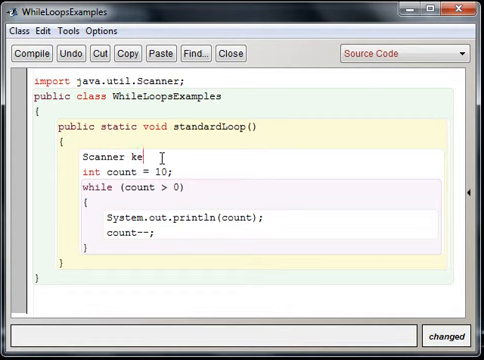
text(yboard = ne)
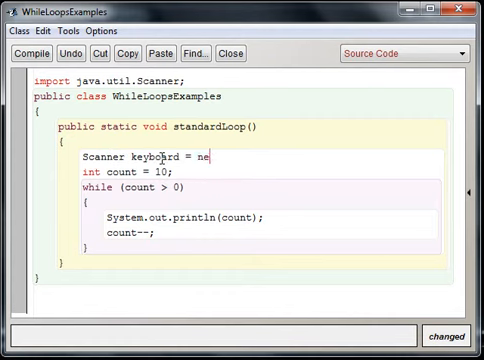
text(w Scammer)
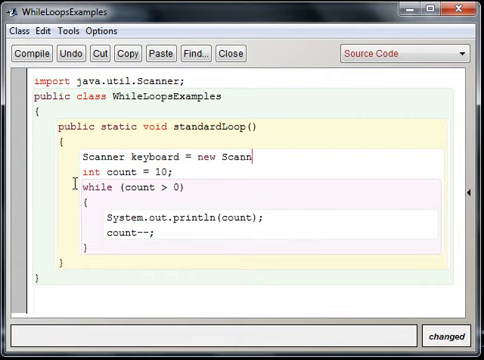
text(er)
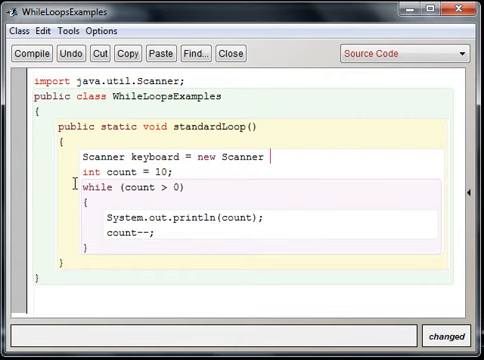
text((Syst)
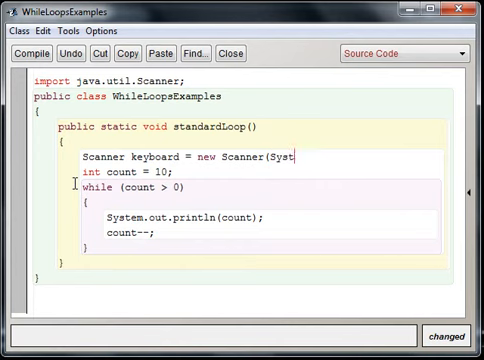
text(.ib)
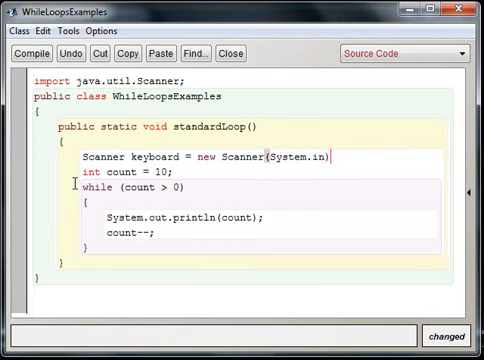
text(;)
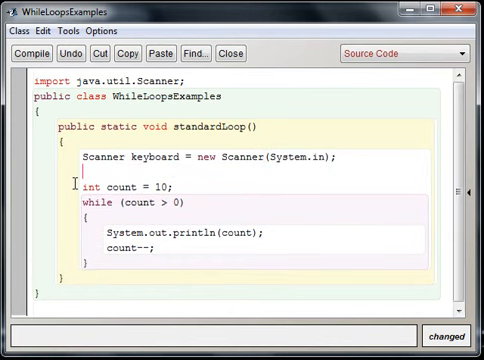
- Add a println prompt reading "Enter a positive number: "
text(System.out.println()
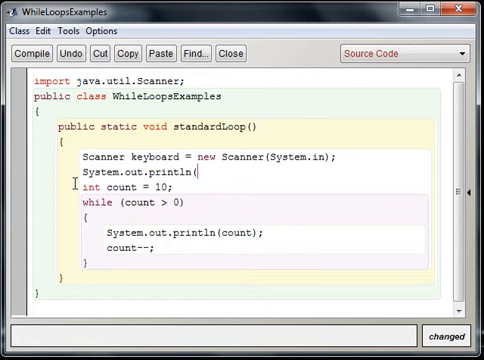
text("Ente)
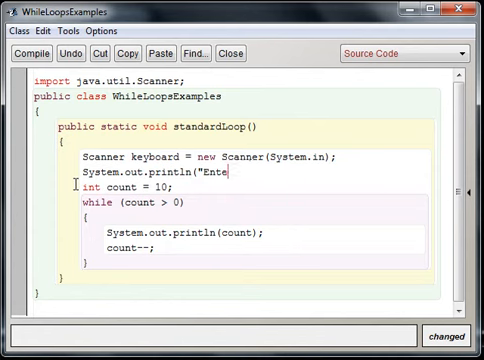
text(r a)
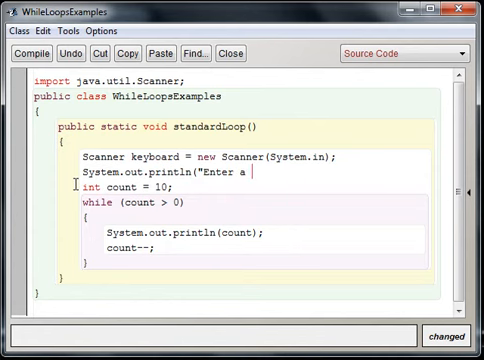
text(posot)
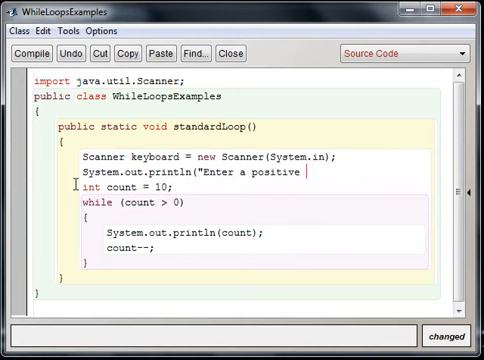
text(number)
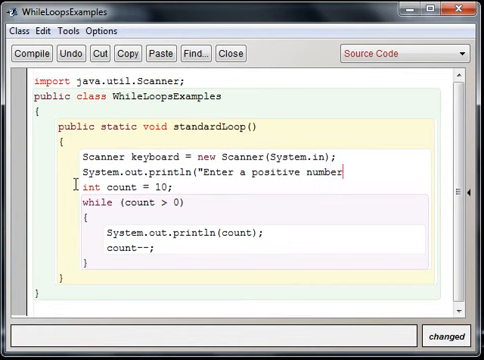
text(: "))
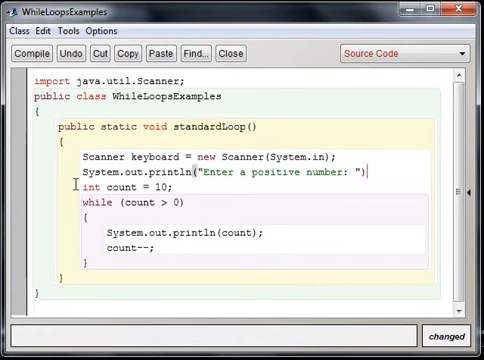
key(Return)
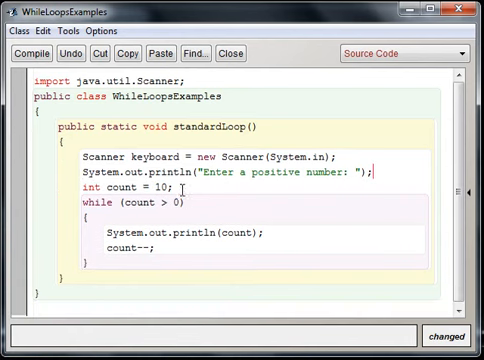
- Replace the fixed start value 20 with keyboard.nextInt()
double_click(160, 186)
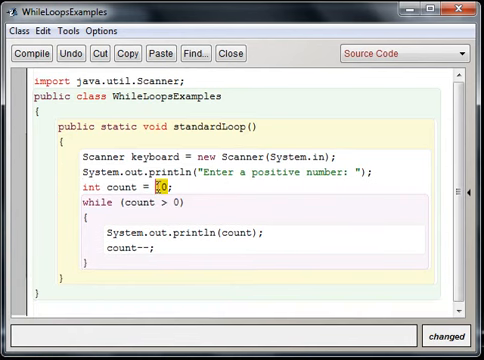
text(keyboard)
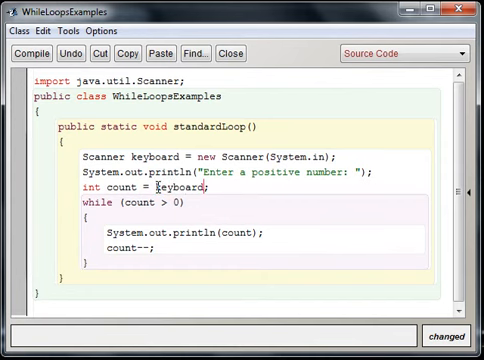
text(.ne)
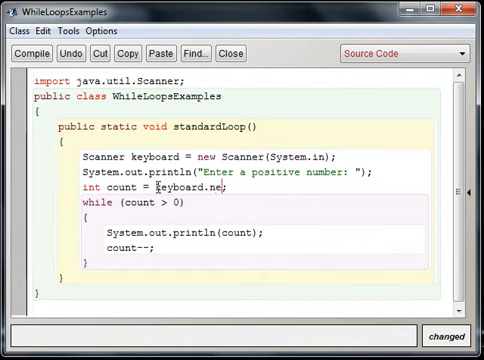
text(xt)
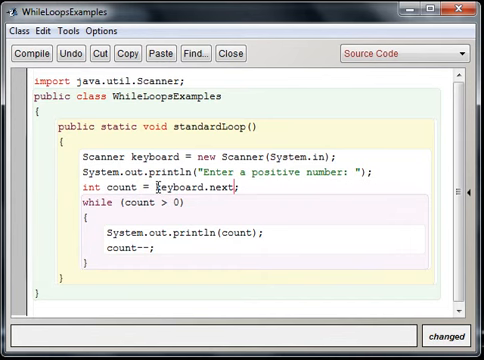
text(Int)
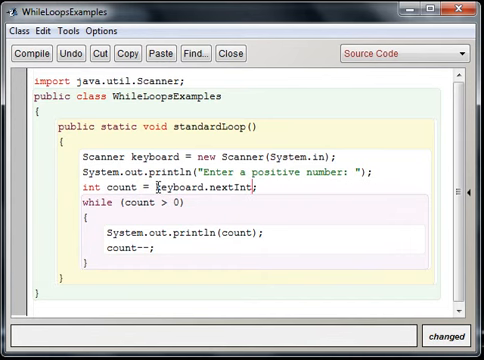
text(();)
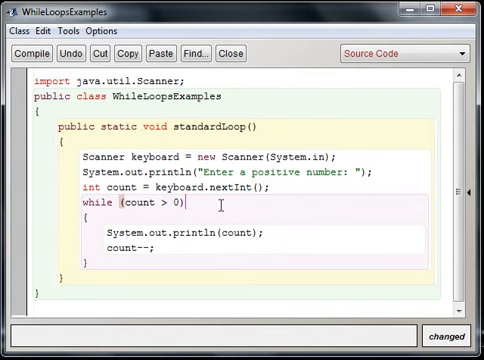
- Compile and run standardLoop() counting down from an entered 5, then close the terminal
click(30, 54)
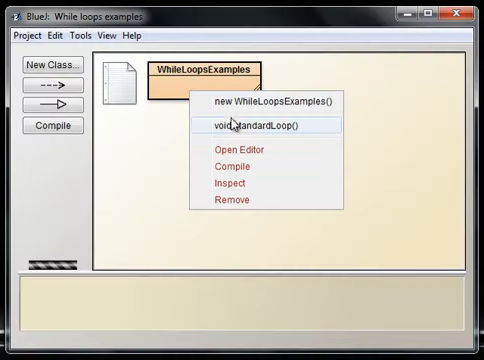
click(252, 124)
text(5)
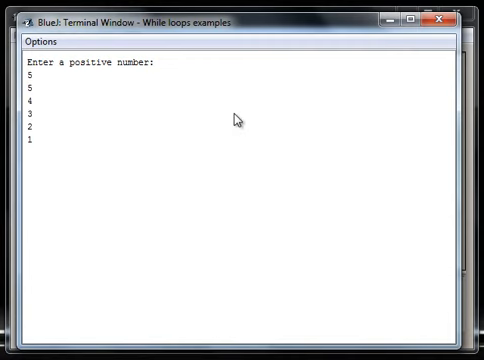
mouse_move(368, 48)
text(20)
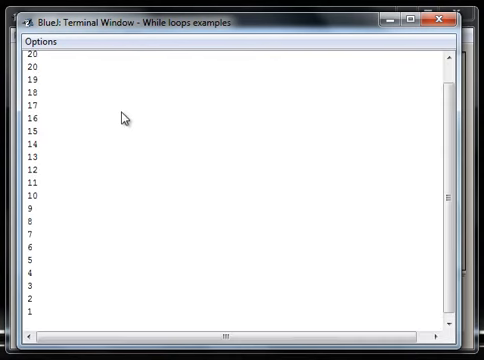
mouse_move(444, 20)
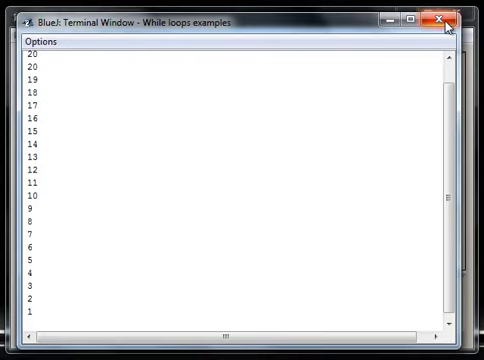
click(442, 24)
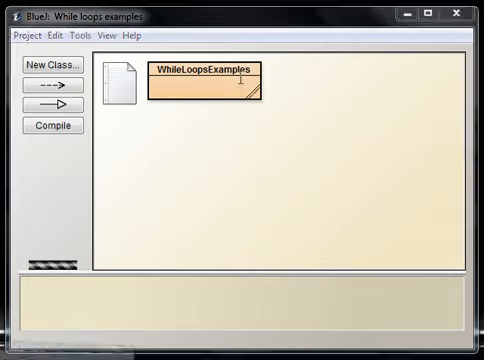
- Add System.out.println("Your numbers are:") above the loop and run standardLoop() again
double_click(204, 84)
text(S)
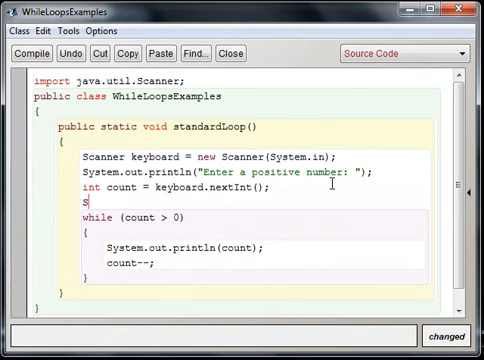
text(ystem.out.)
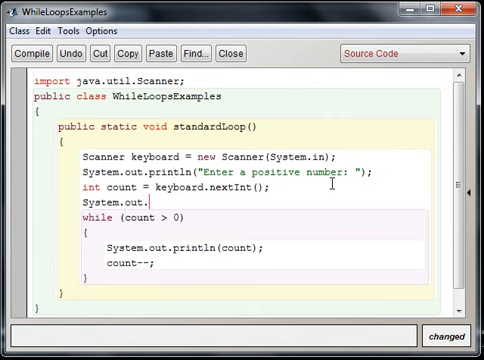
text(println()
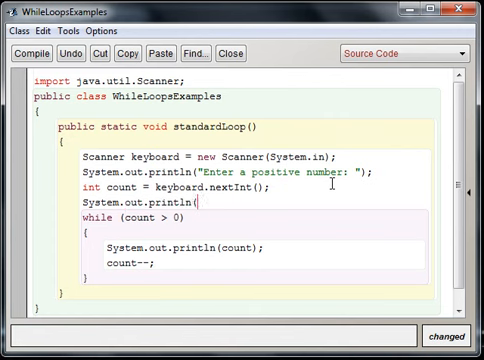
text("Your n)
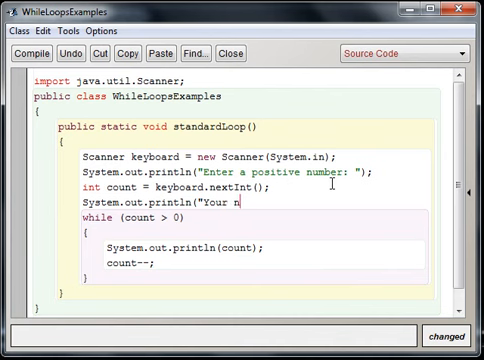
text(umbers are)
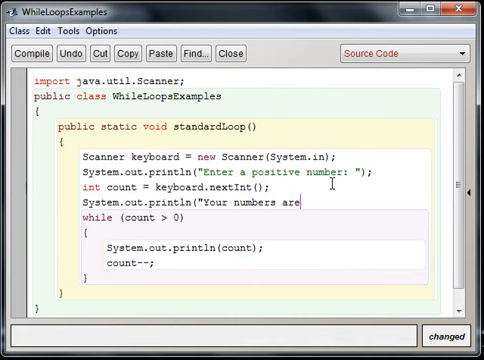
text(:)
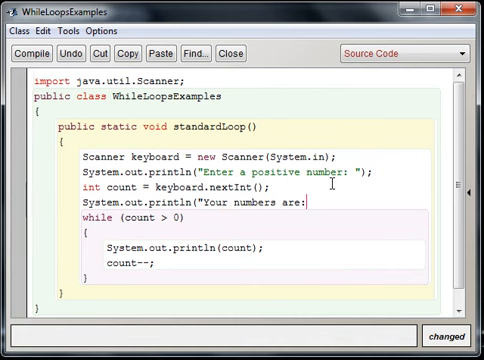
text(");)
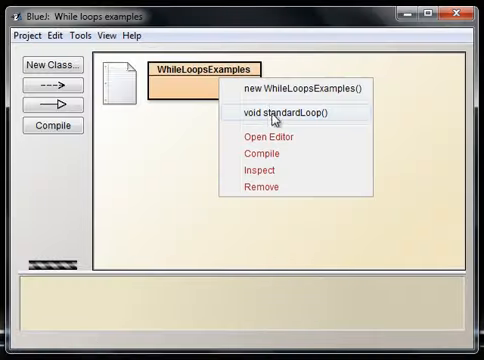
click(276, 112)
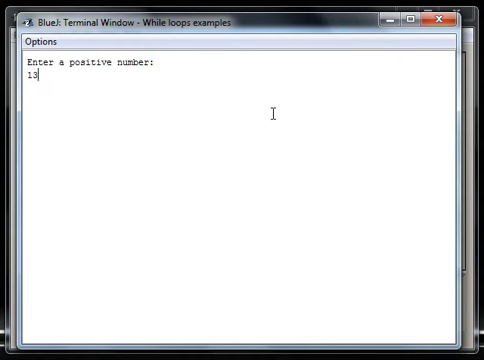